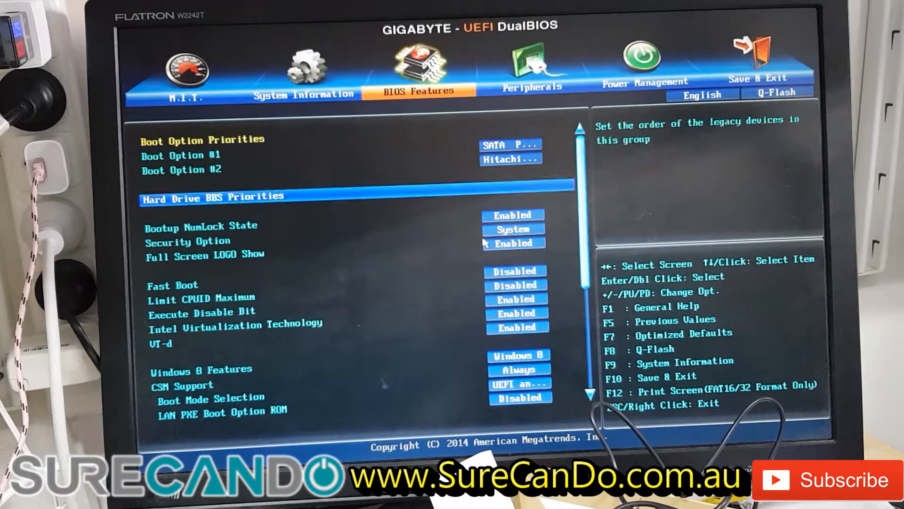
Step: Show the Peripherals SATA Configuration page listing the drive on each SATA port
{"action": "left_click", "coordinate": [531, 80]}
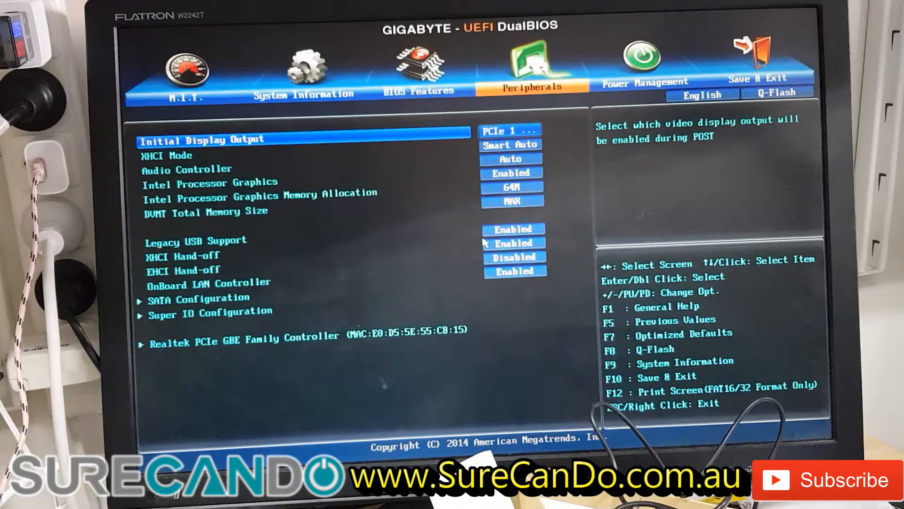
{"action": "key", "text": "Down"}
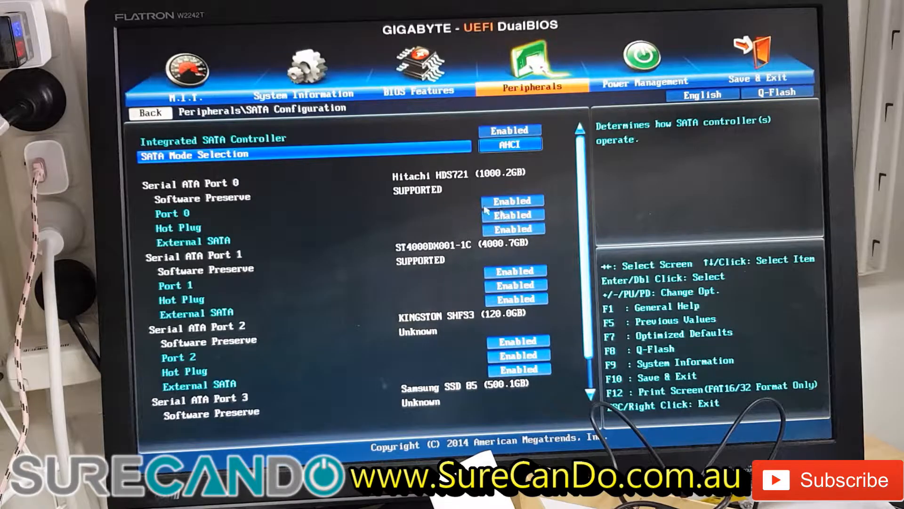
Step: Show the Save & Exit page with the Boot Override list of the four SATA drives
{"action": "left_click", "coordinate": [754, 57]}
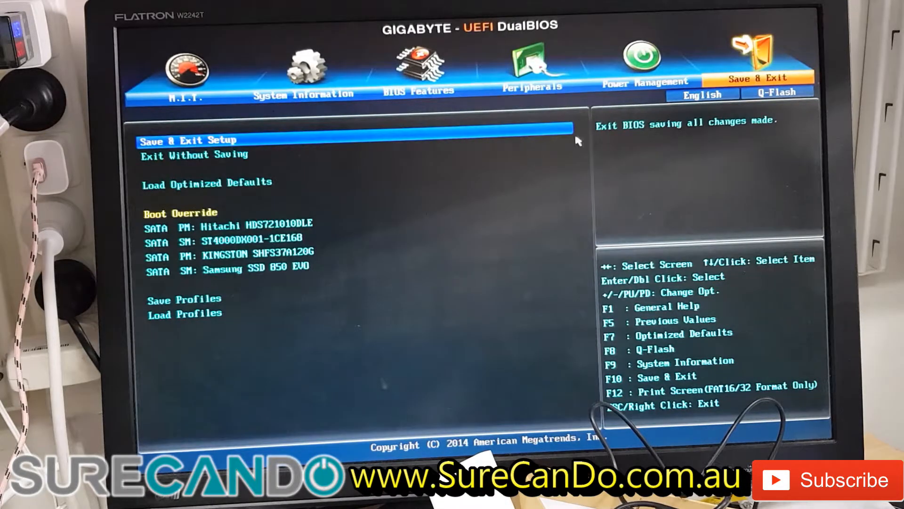
{"action": "mouse_move", "coordinate": [358, 241]}
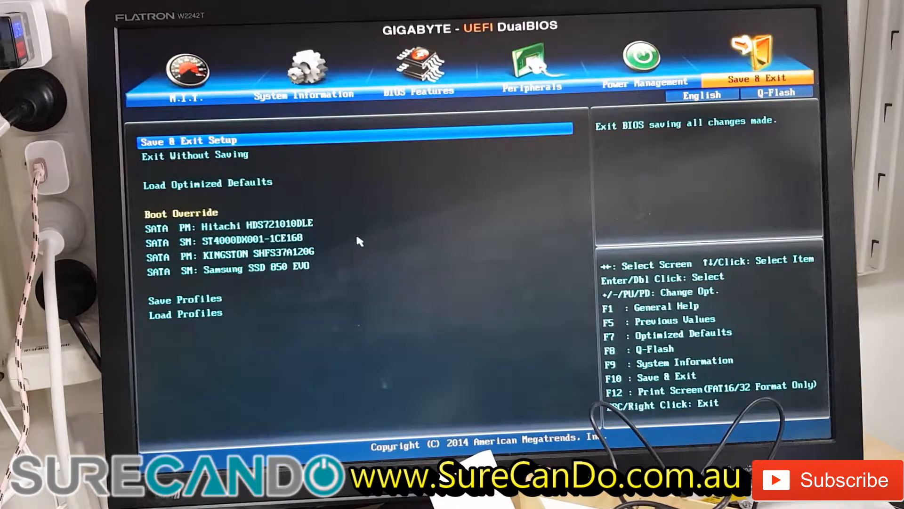
{"action": "left_click", "coordinate": [189, 140]}
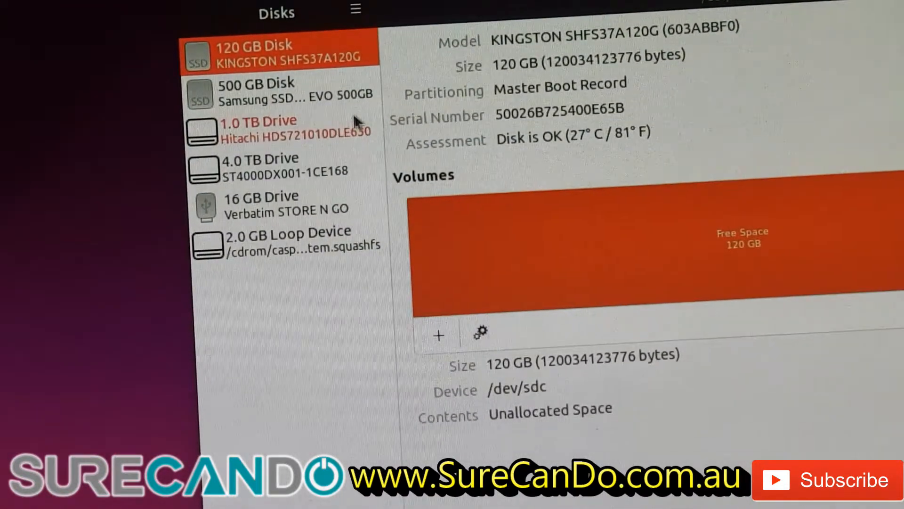
Step: Review the 500 GB Samsung, failing 1.0 TB Hitachi, 4.0 TB and 120 GB Kingston drives and the 500 GB NTFS partition
{"action": "left_click", "coordinate": [280, 89]}
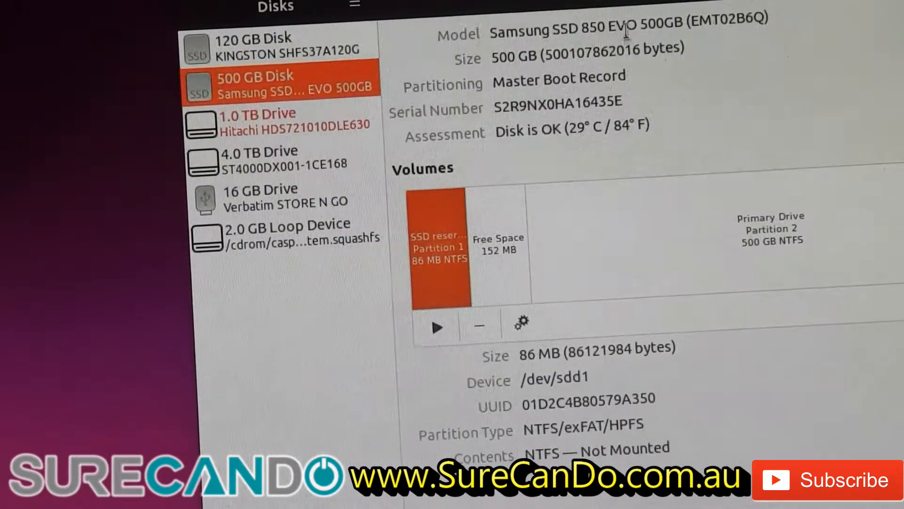
{"action": "left_click", "coordinate": [260, 118]}
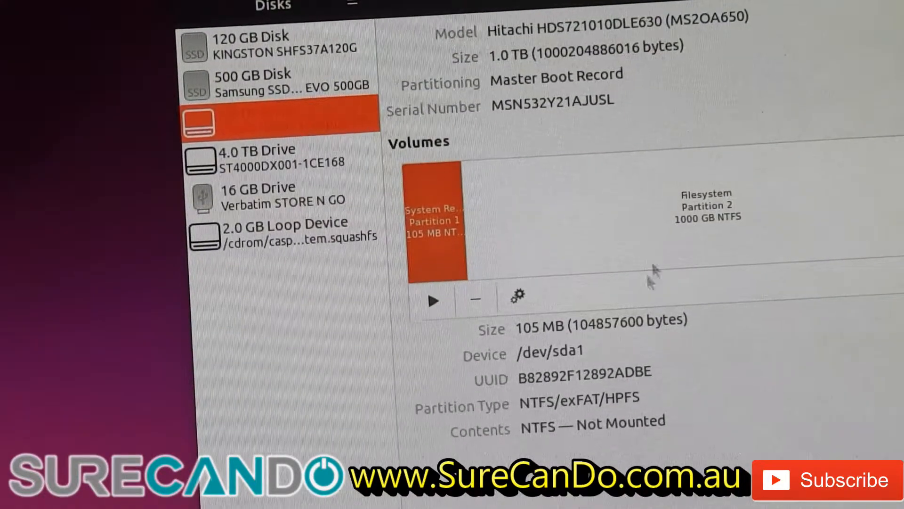
{"action": "left_click", "coordinate": [272, 156]}
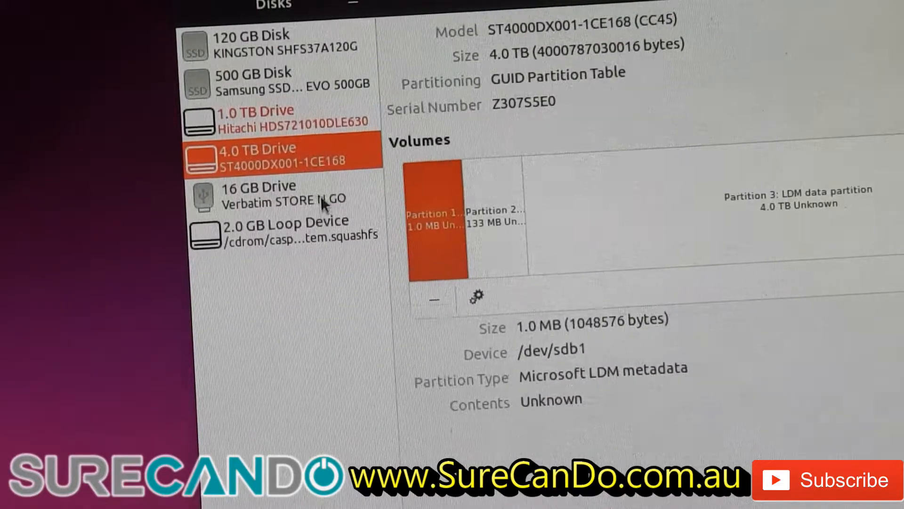
{"action": "left_click", "coordinate": [272, 46]}
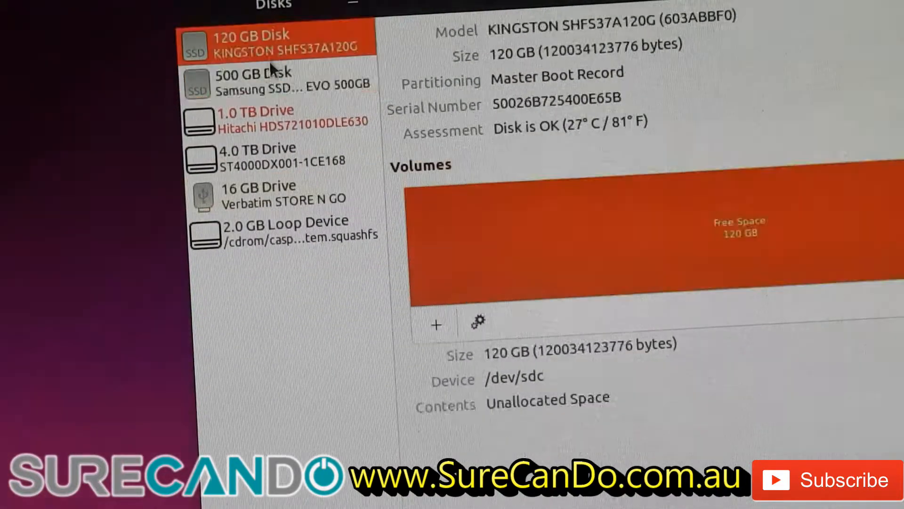
{"action": "left_click", "coordinate": [277, 83]}
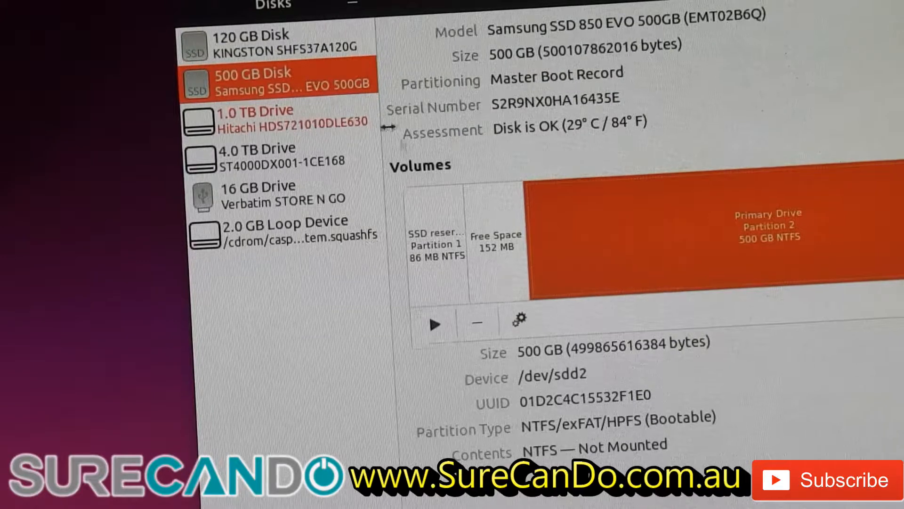
{"action": "mouse_move", "coordinate": [622, 260]}
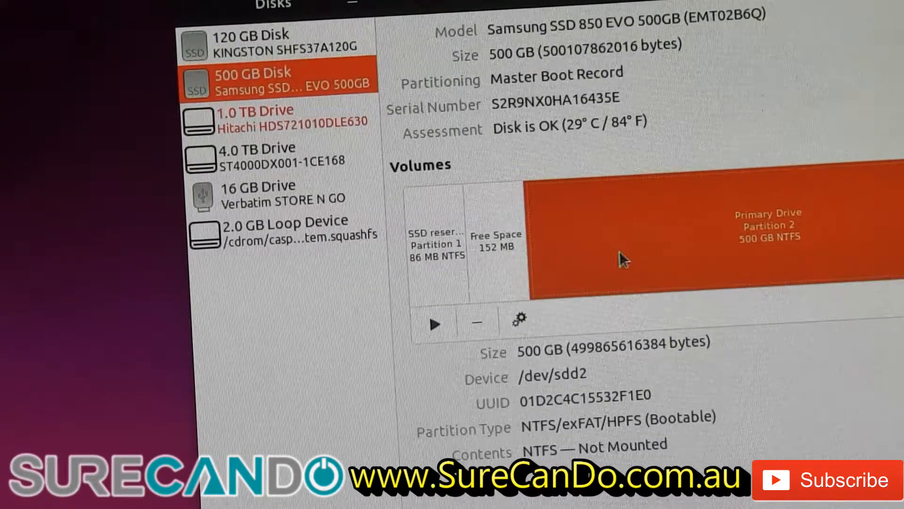
{"action": "left_click", "coordinate": [434, 324]}
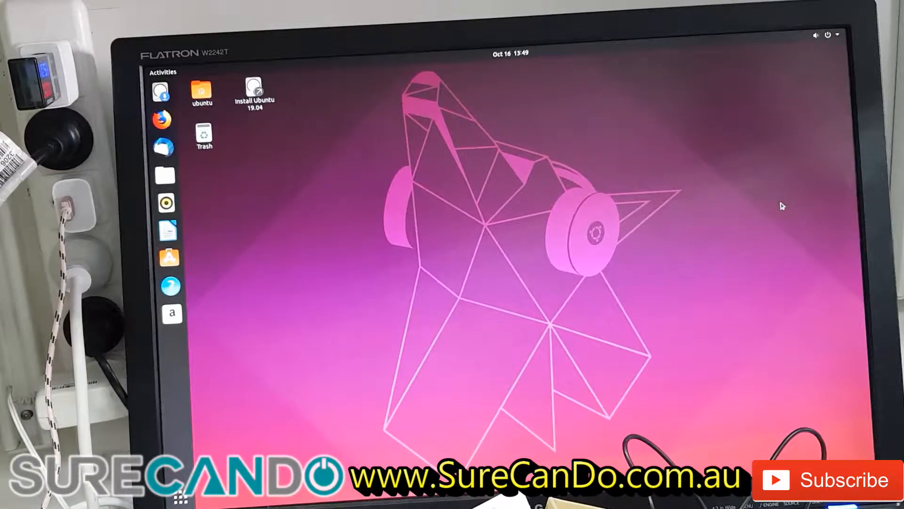
{"action": "mouse_move", "coordinate": [545, 201]}
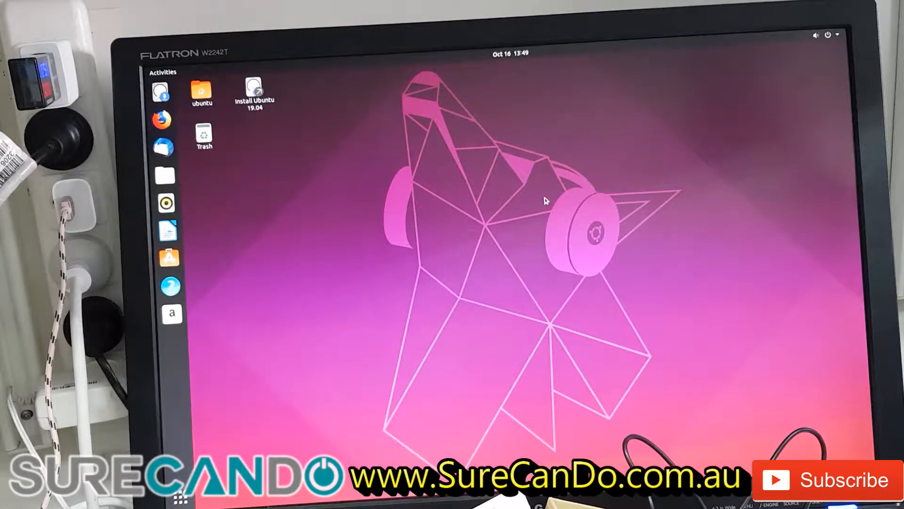
{"action": "mouse_move", "coordinate": [293, 272]}
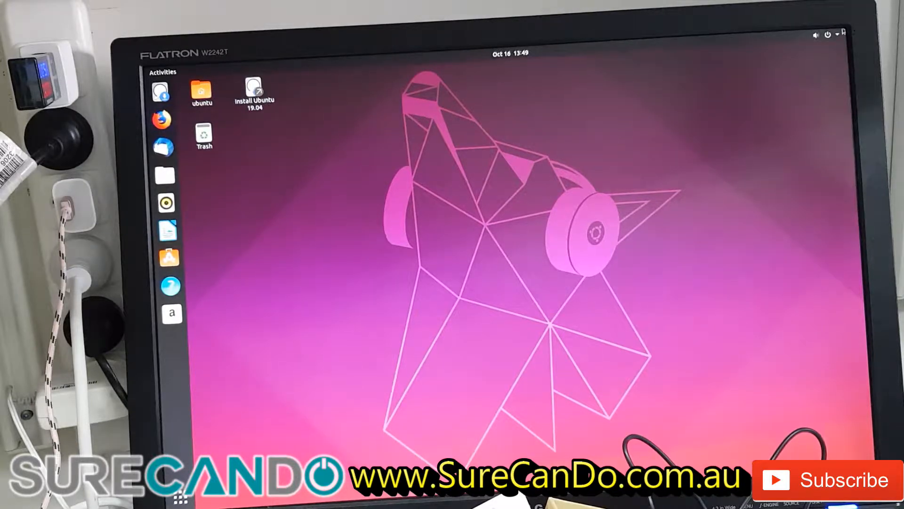
Step: Shut down the live Ubuntu session from the system menu's power option
{"action": "left_click", "coordinate": [834, 33]}
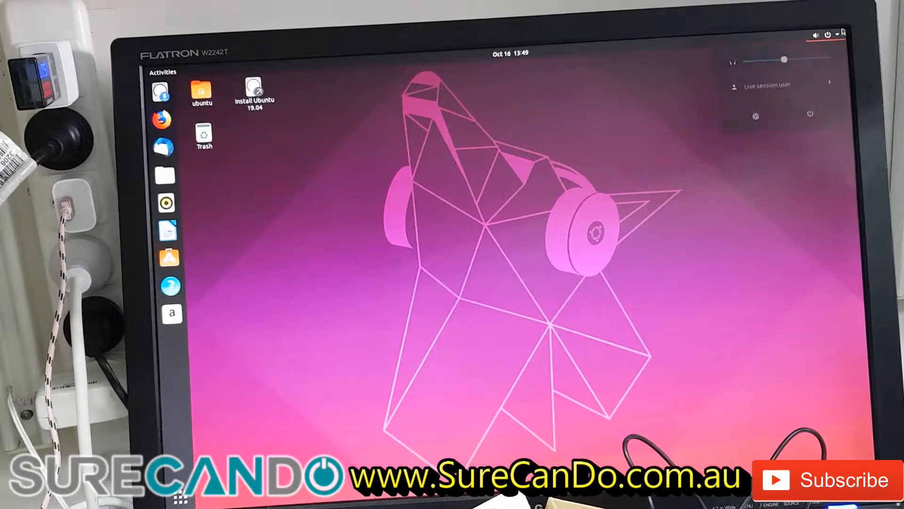
{"action": "left_click", "coordinate": [809, 114]}
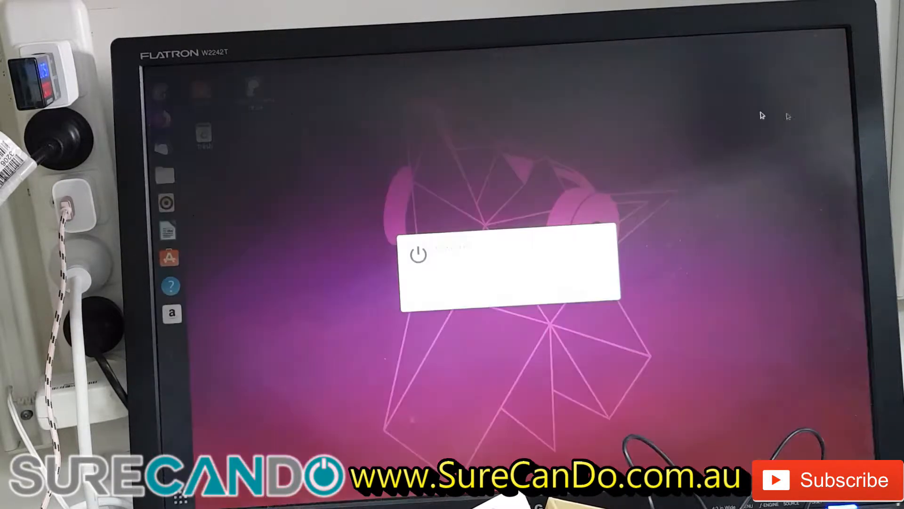